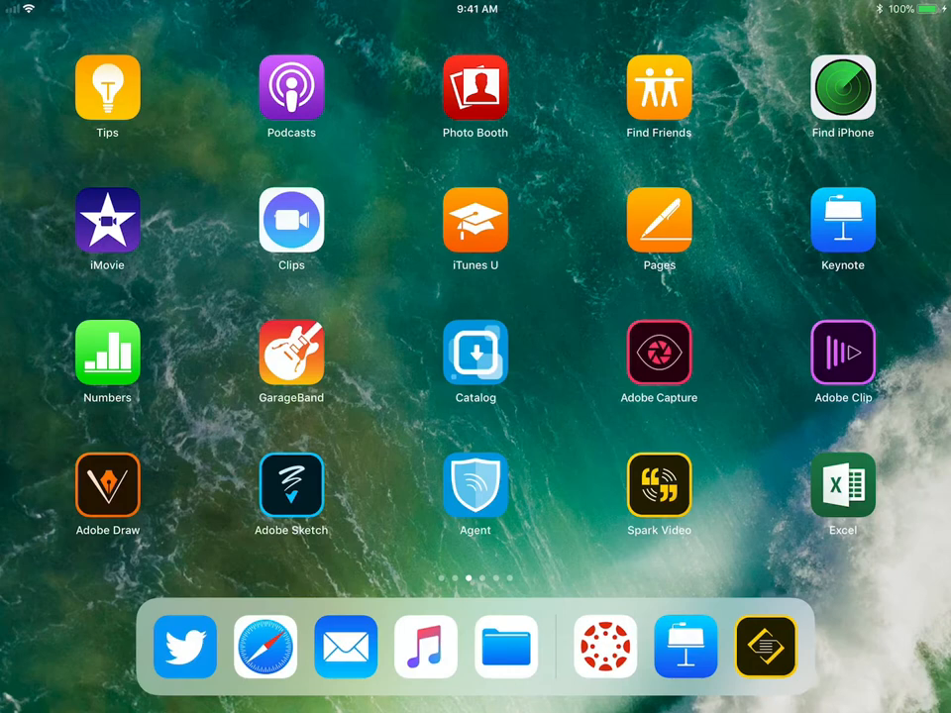
Launch Keynote and open the 'Practice' presentation from Recents.
left_click(843, 220)
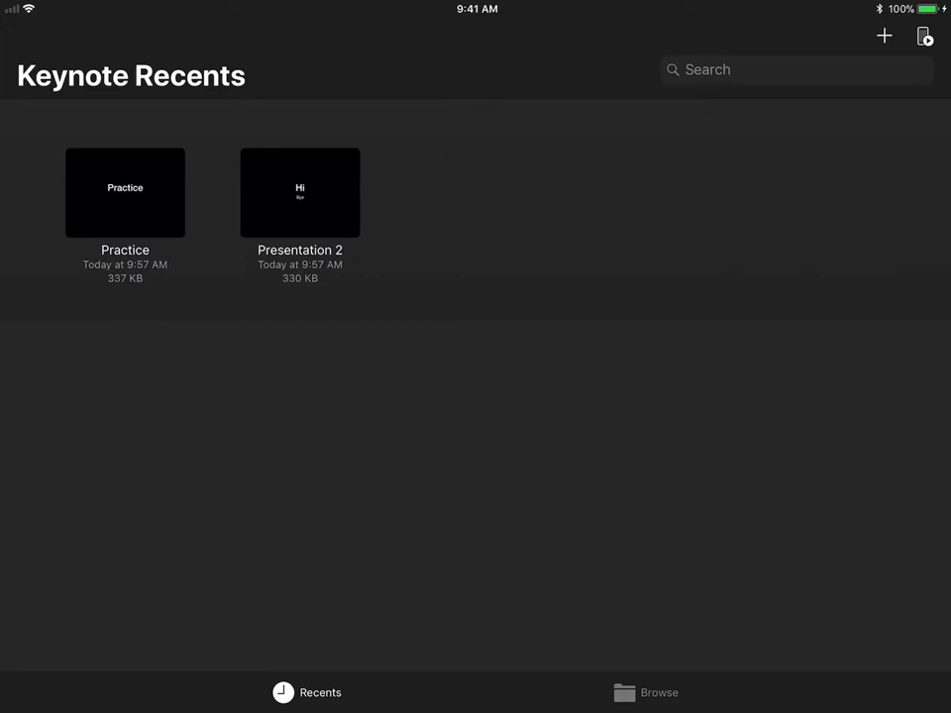
double_click(125, 192)
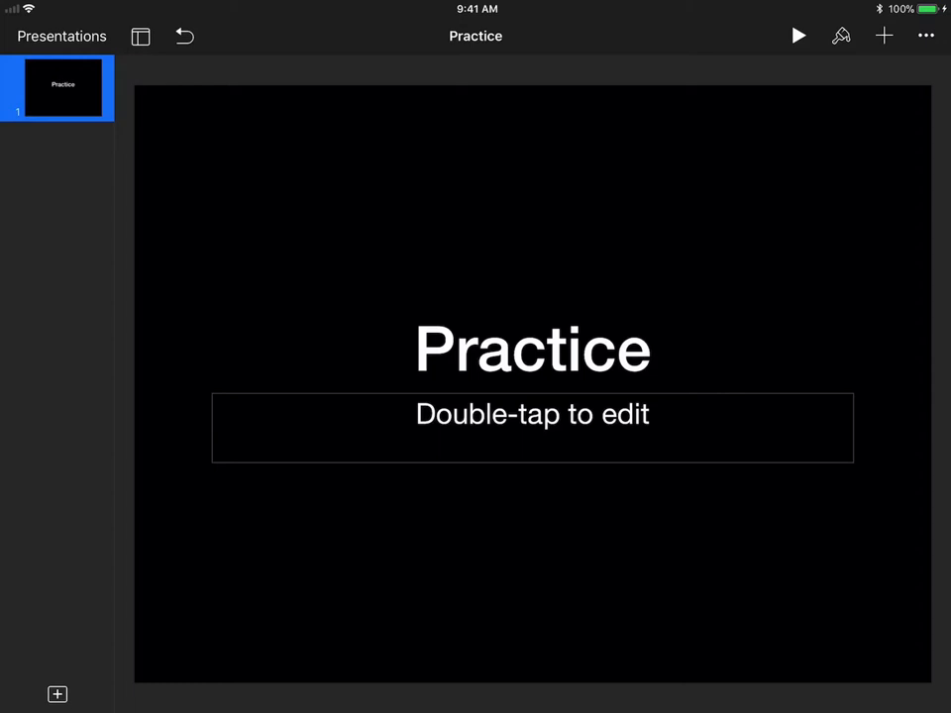
Export 'Practice' as a PDF and share it to Canvas Student from the share sheet.
left_click(926, 35)
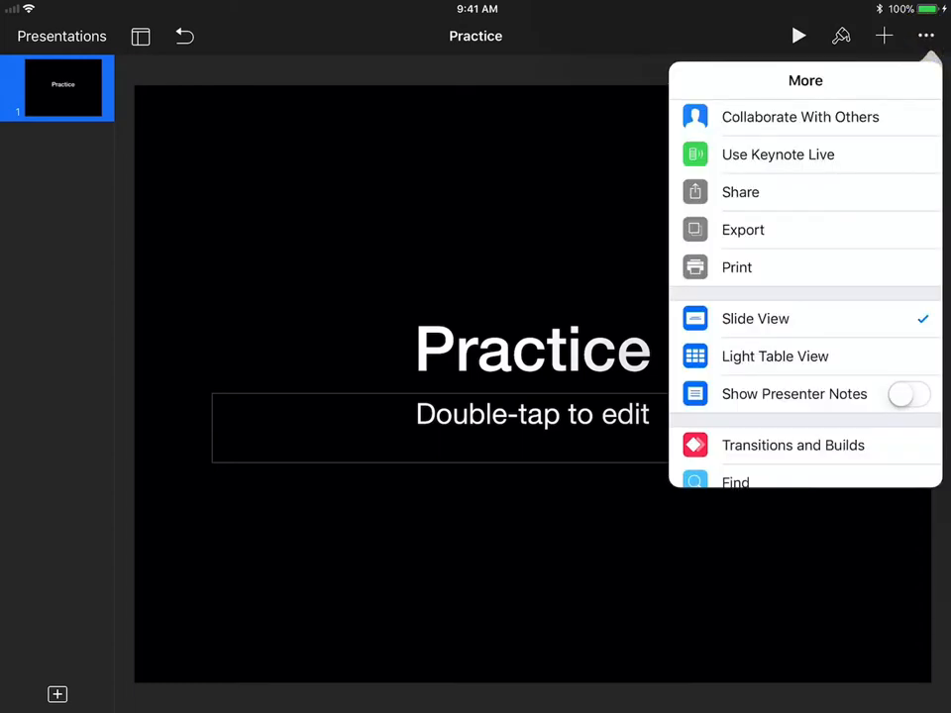
left_click(743, 229)
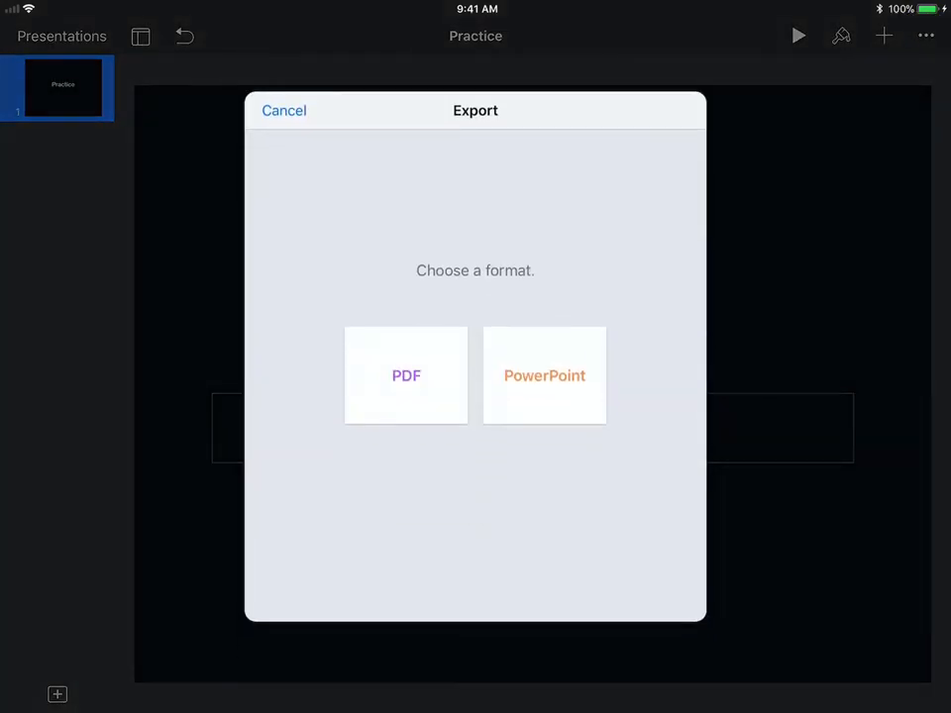
left_click(406, 376)
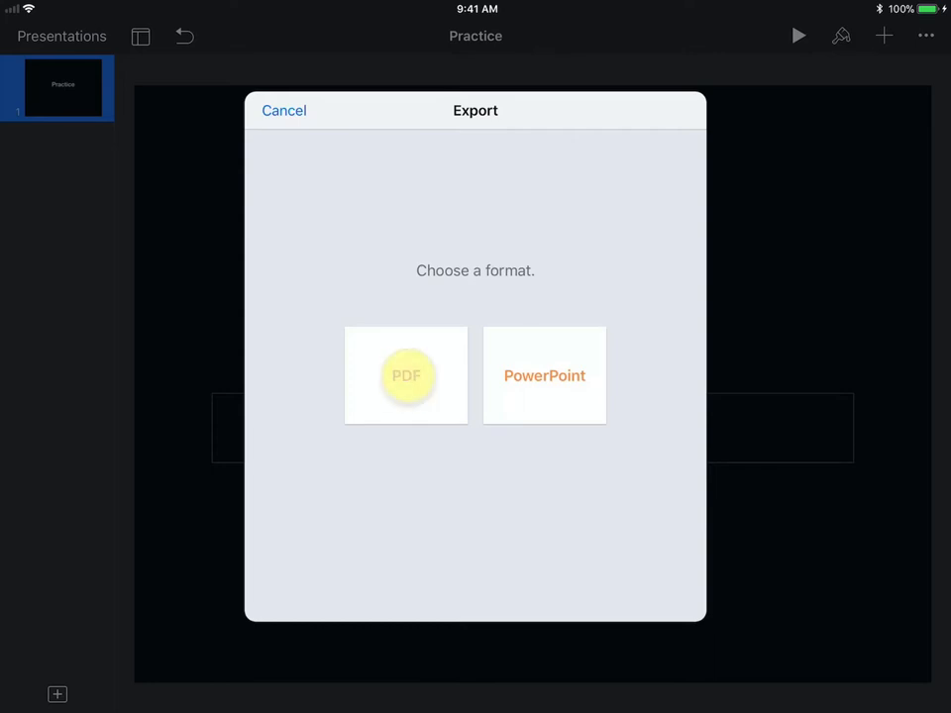
left_click(406, 376)
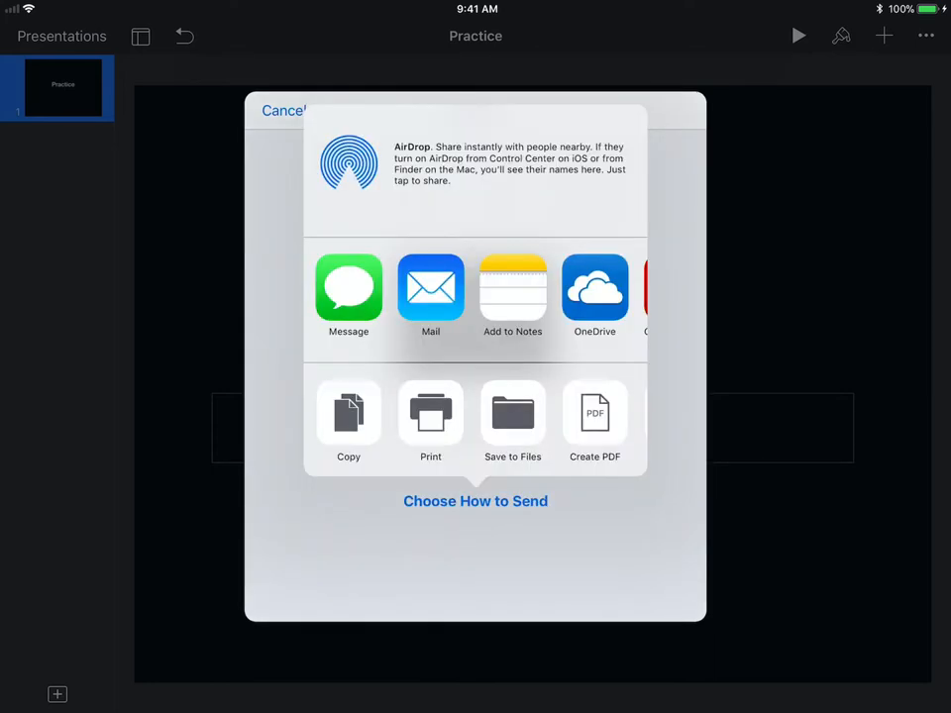
scroll("left", 3)
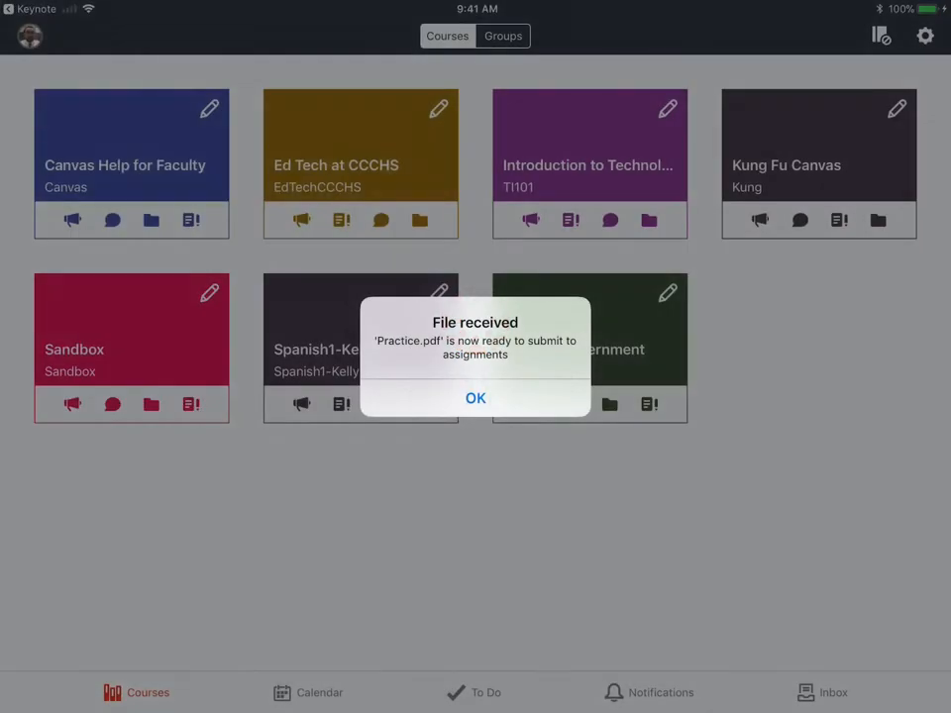
Acknowledge the received file and reach the Final Semester Project due December 20 via the calendar.
left_click(476, 396)
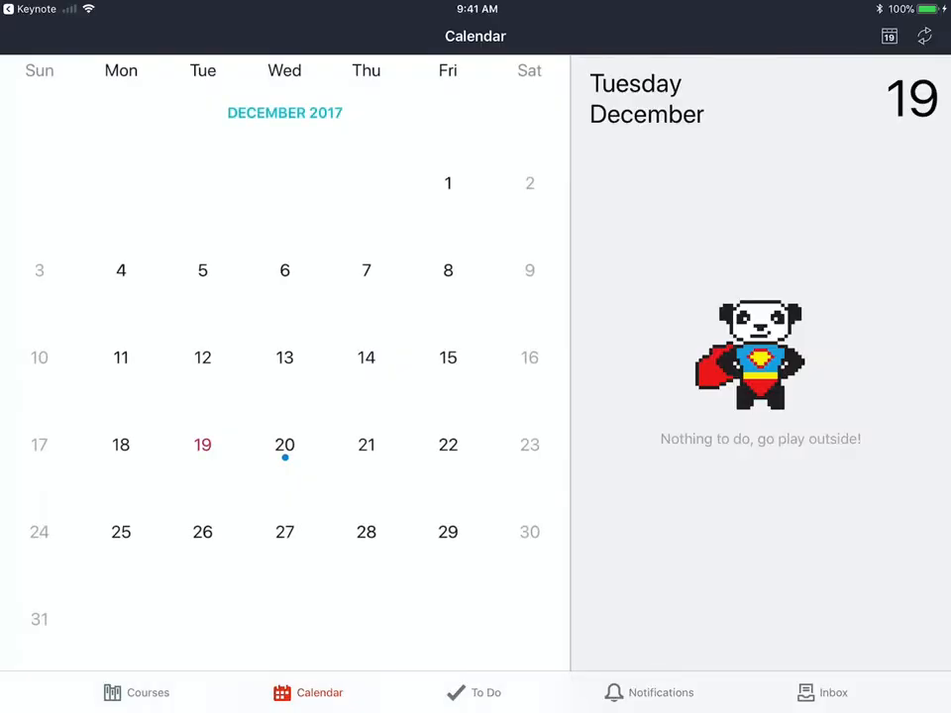
left_click(285, 444)
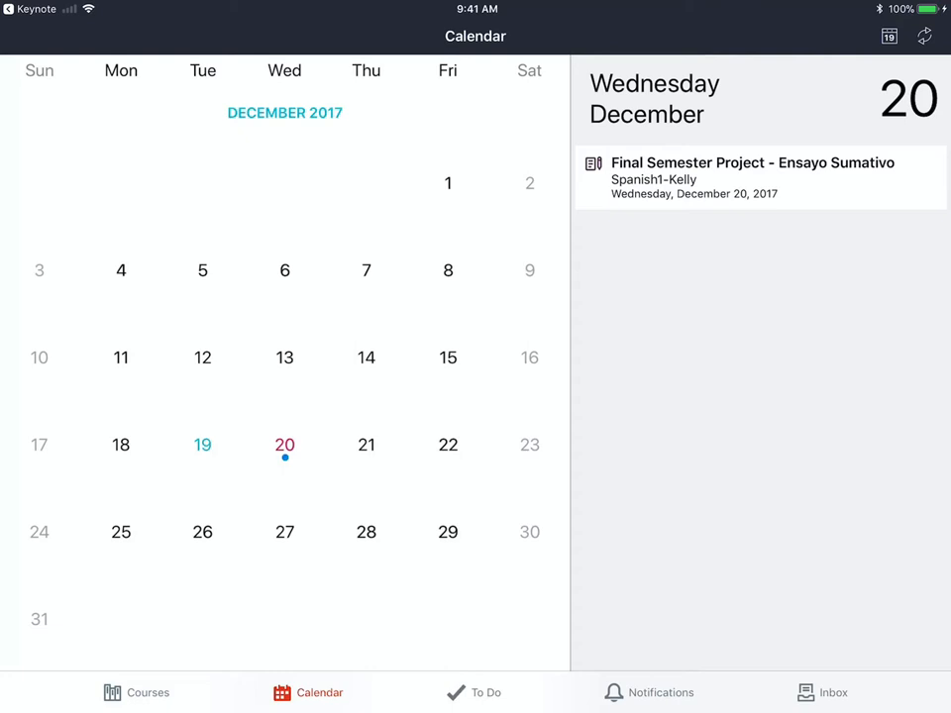
left_click(753, 178)
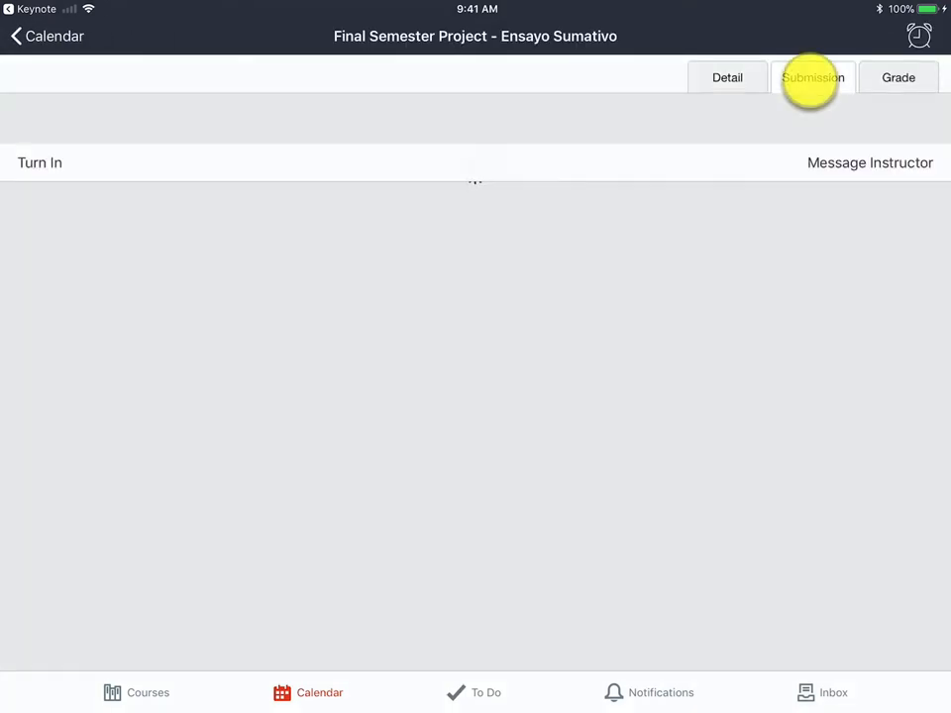
View the assignment's earlier submissions and start turning in again with a submission type choice.
left_click(812, 77)
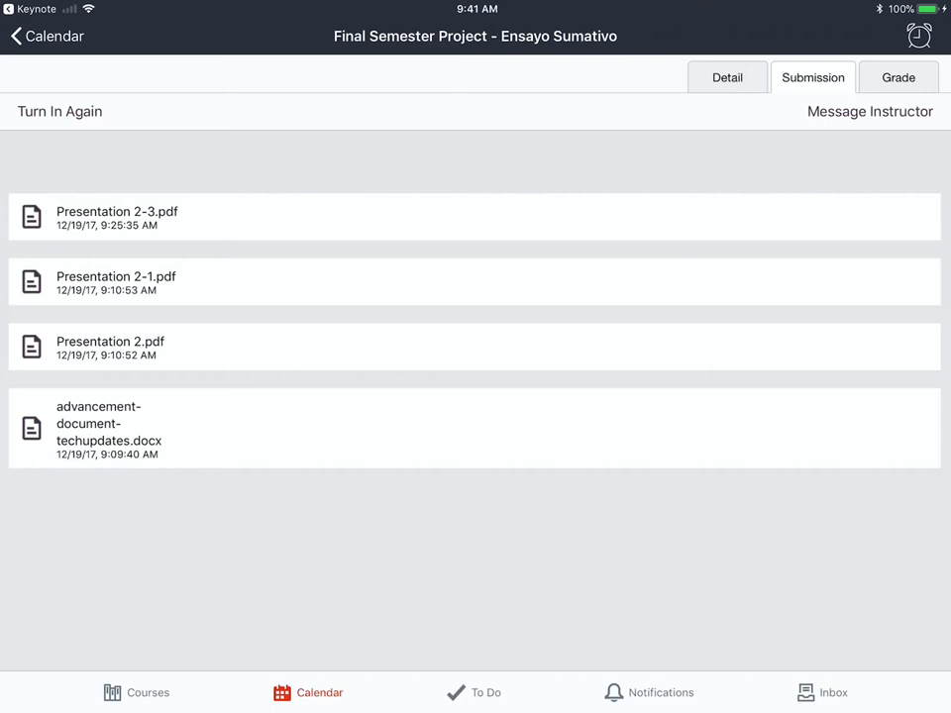
left_click(60, 111)
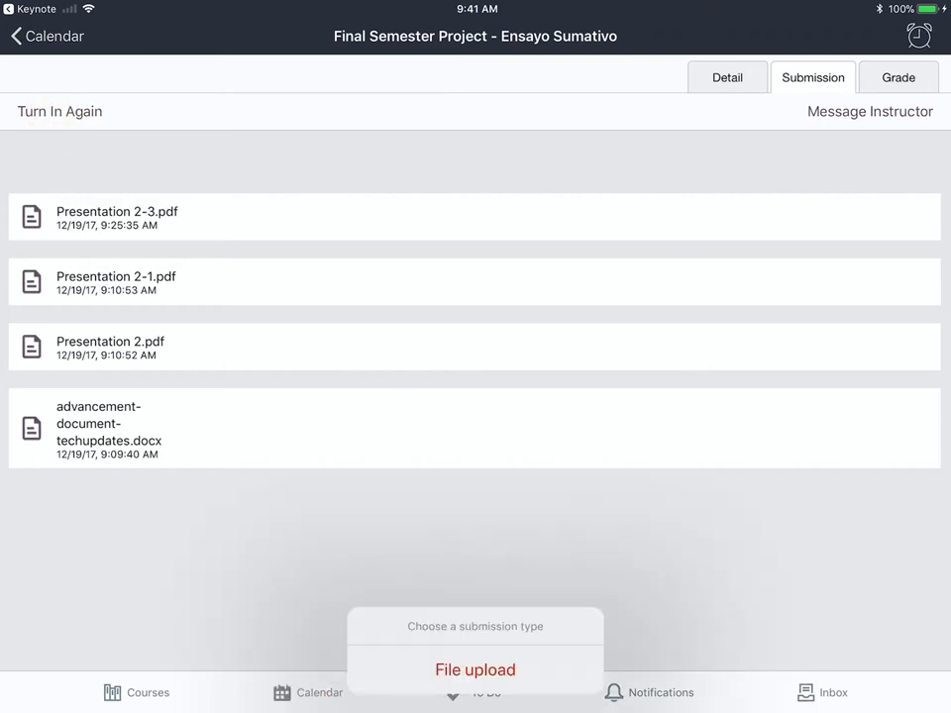
left_click(475, 669)
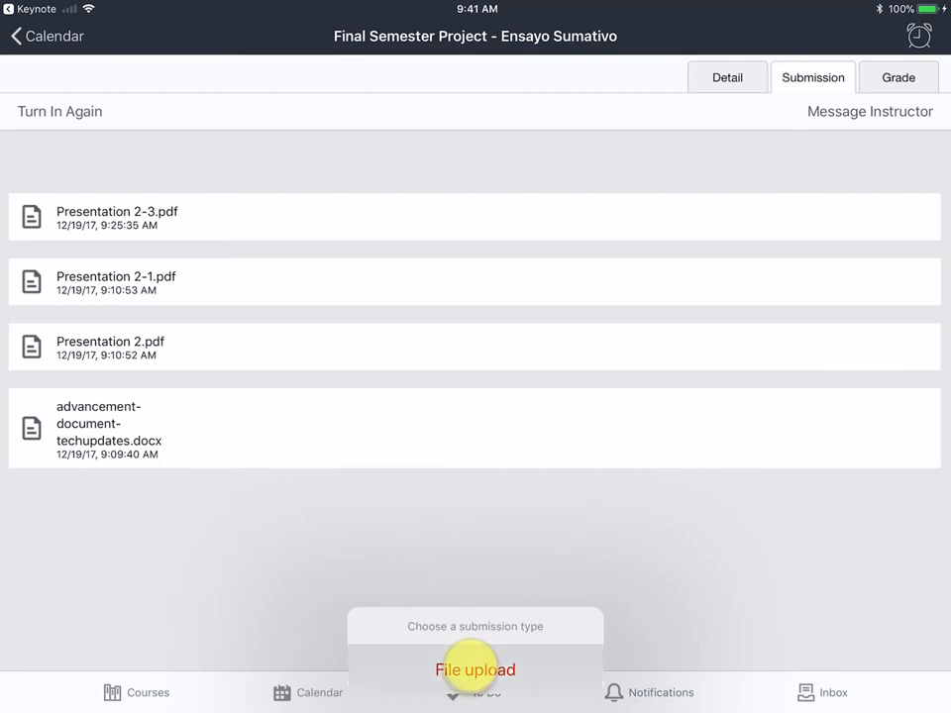
Choose file upload, select the Practice PDF and submit it to the assignment.
left_click(476, 669)
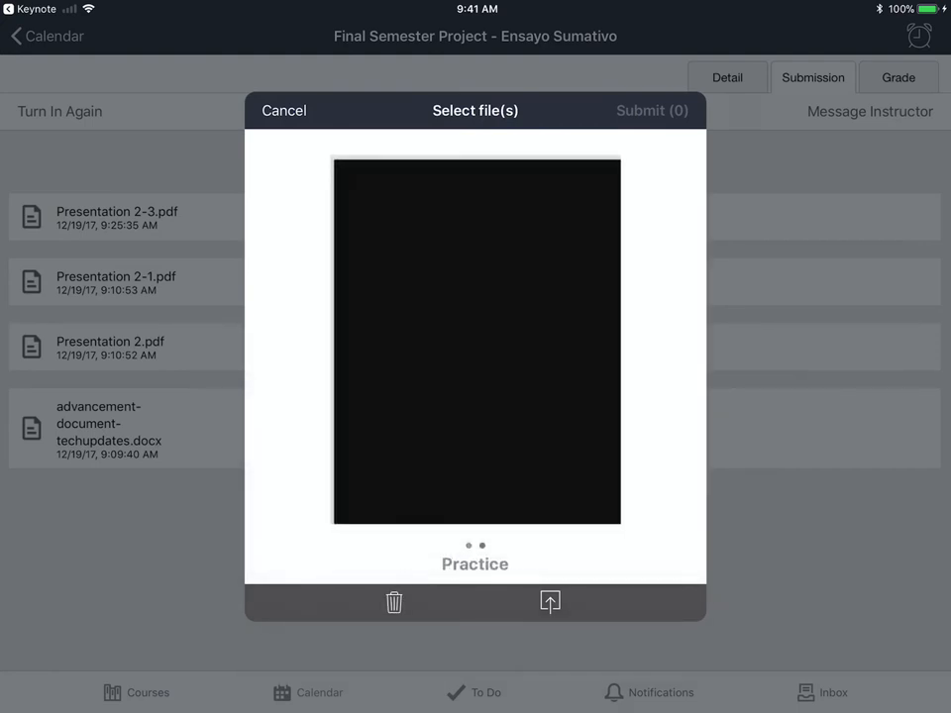
left_click(476, 341)
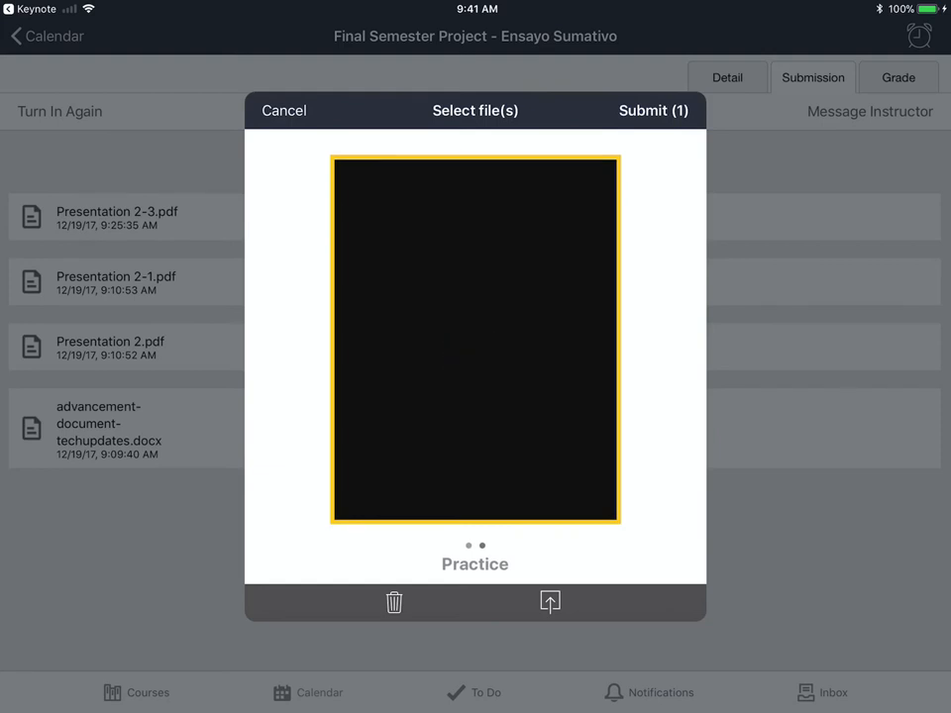
left_click(654, 111)
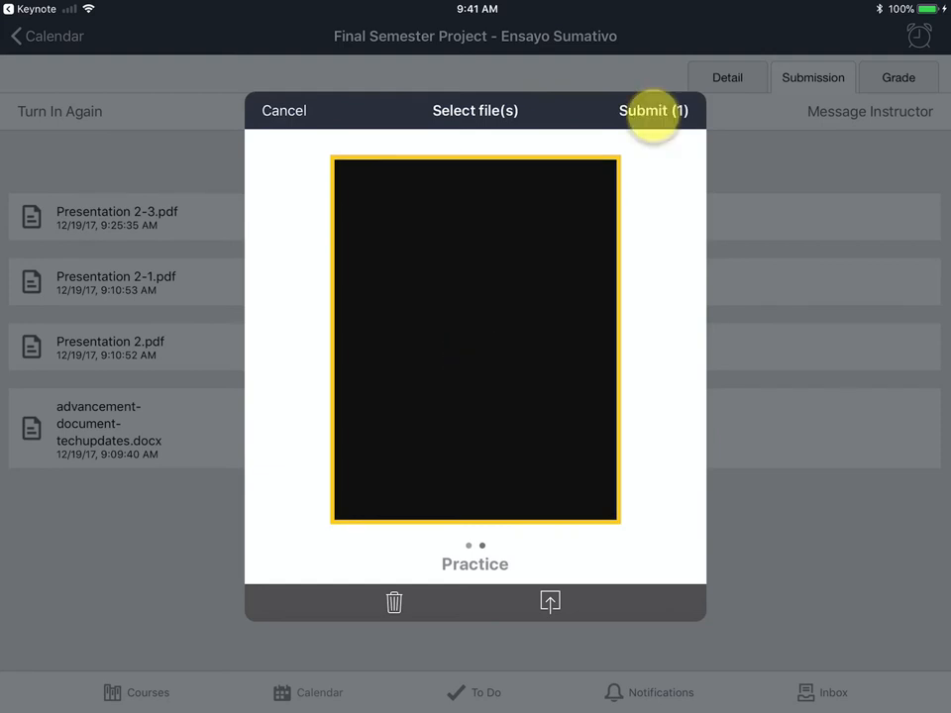
left_click(654, 111)
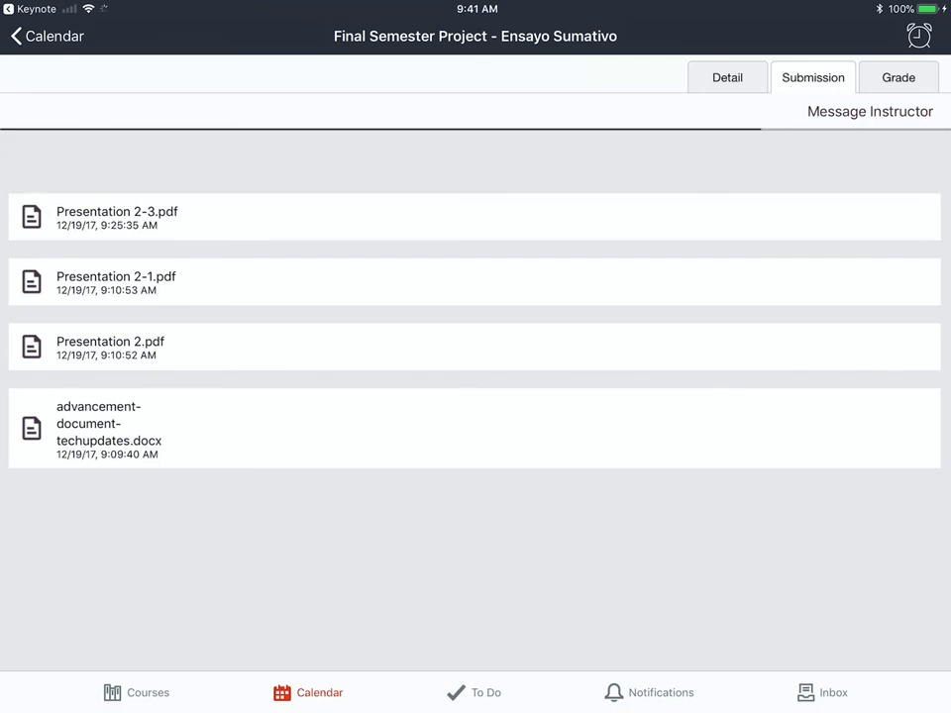